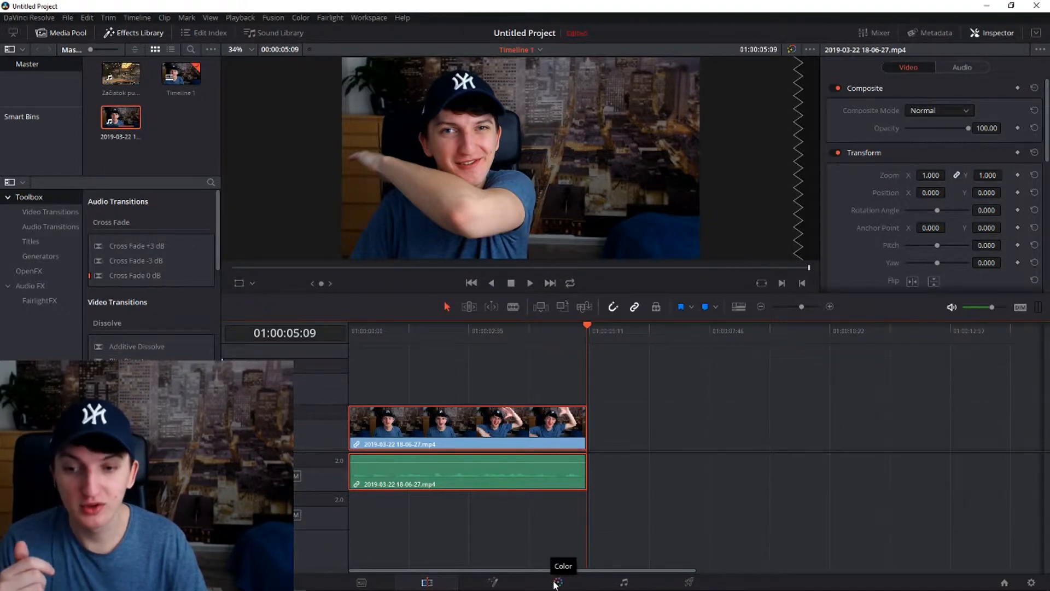
Step: Move the webcam clip to the Color page and scroll through the OpenFX Library
left_click(557, 582)
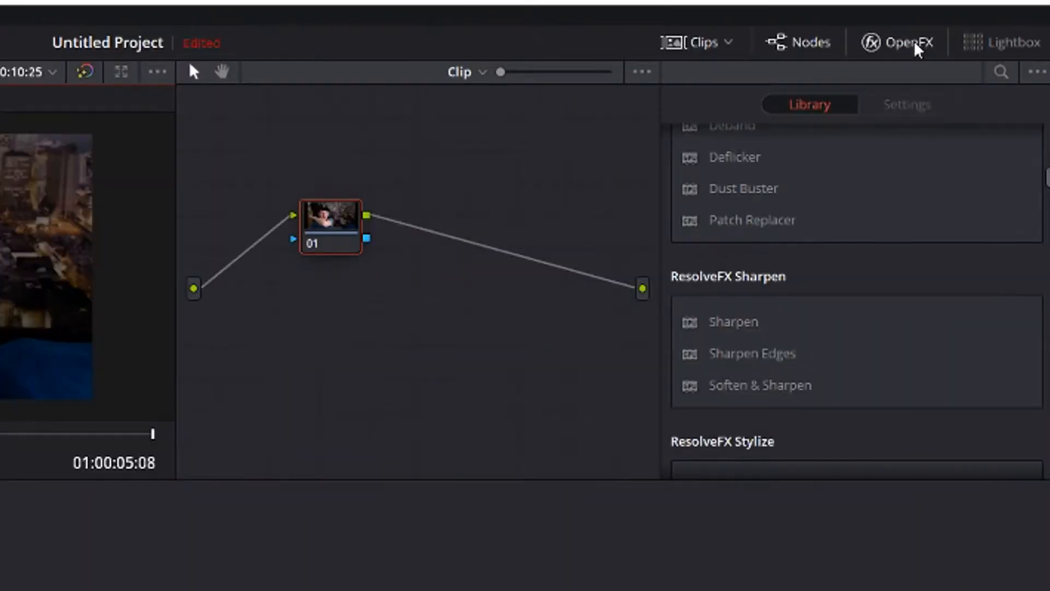
mouse_move(892, 57)
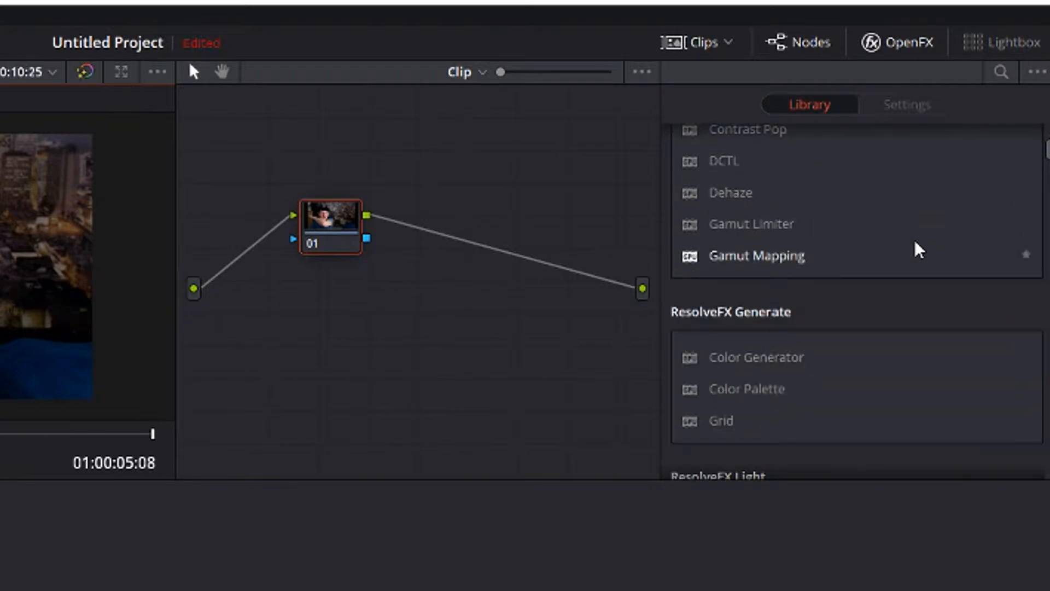
scroll("down", 3)
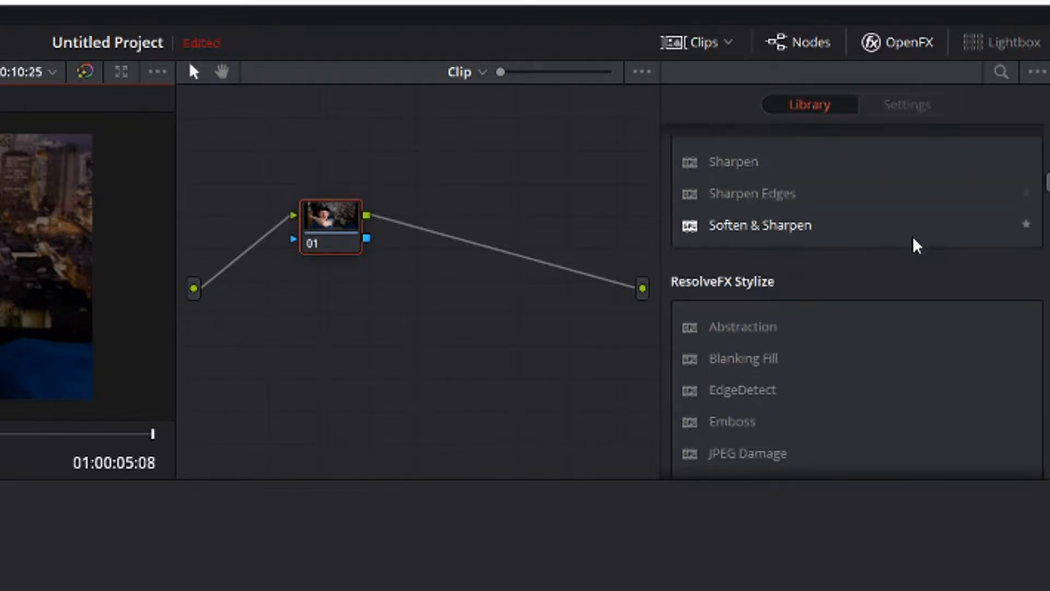
scroll("down", 3)
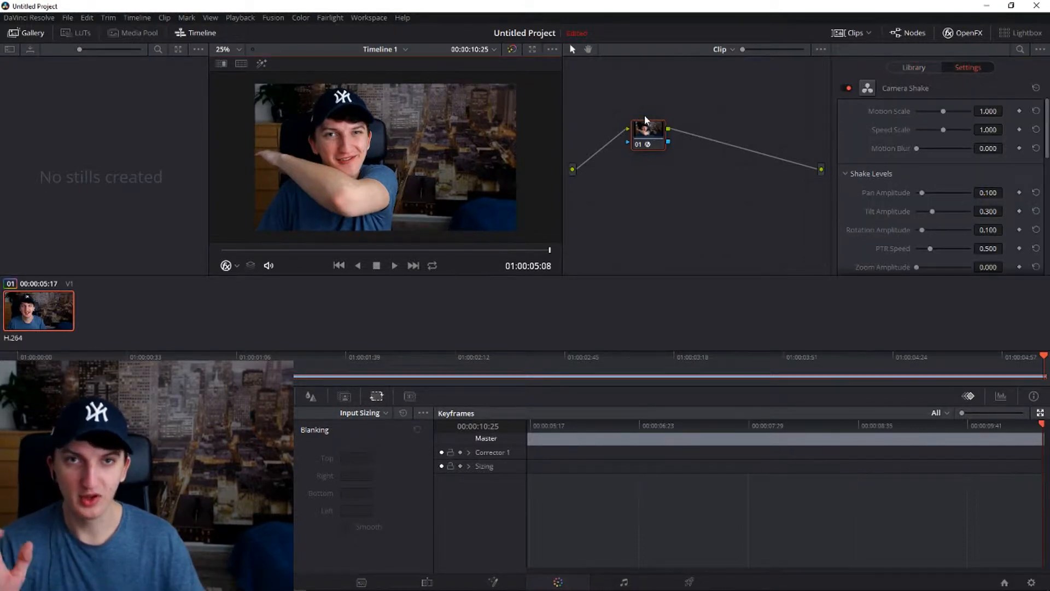
mouse_move(741, 207)
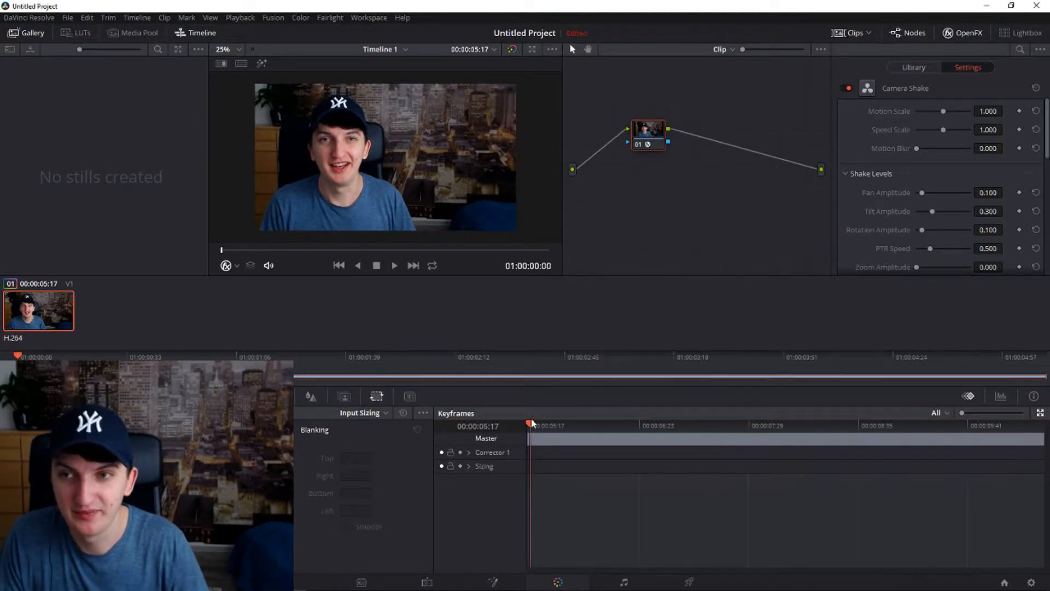
Step: Add a Motion Scale keyframe at 1.000 at the clip start
left_click(394, 265)
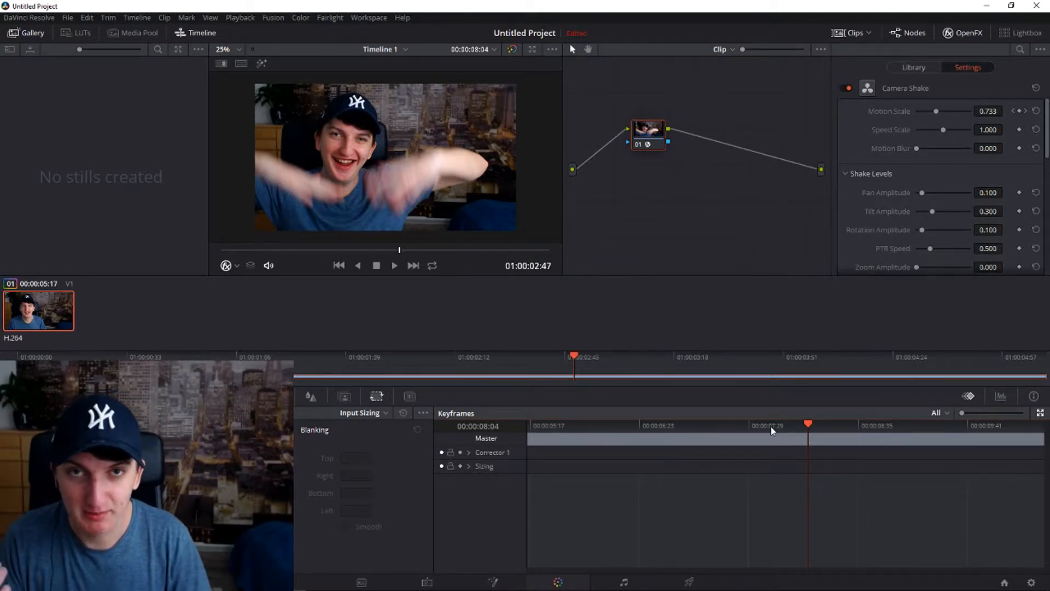
Step: Raise Camera Shake Pan Amplitude to 1.000 and Speed Scale to 2.000
left_click(394, 266)
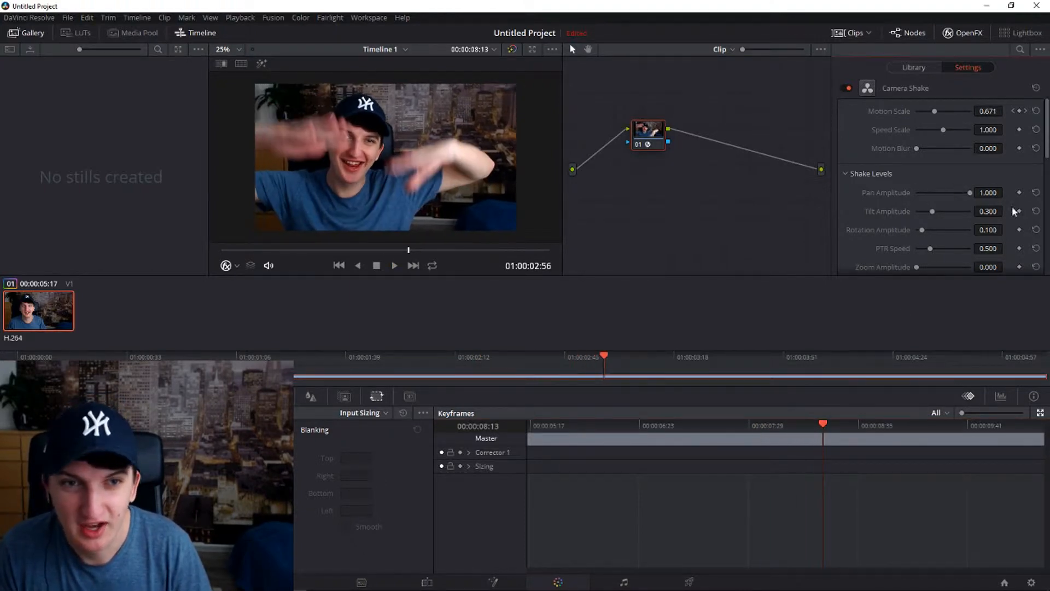
left_click_drag(942, 211, 964, 211)
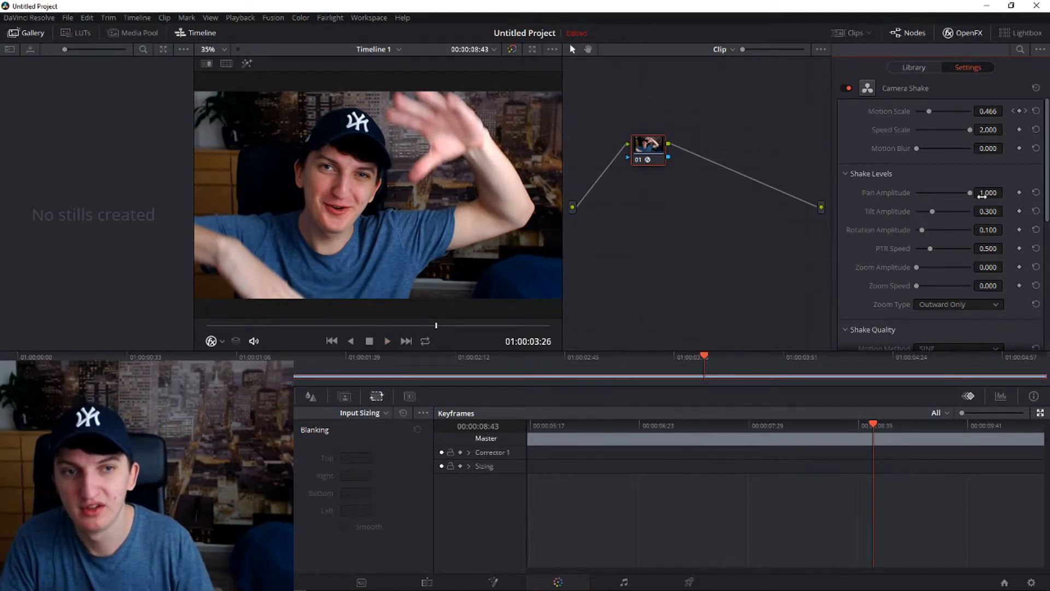
Step: Lower Pan Amplitude to about 0.163 and adjust the remaining shake settings
left_click_drag(970, 192, 926, 192)
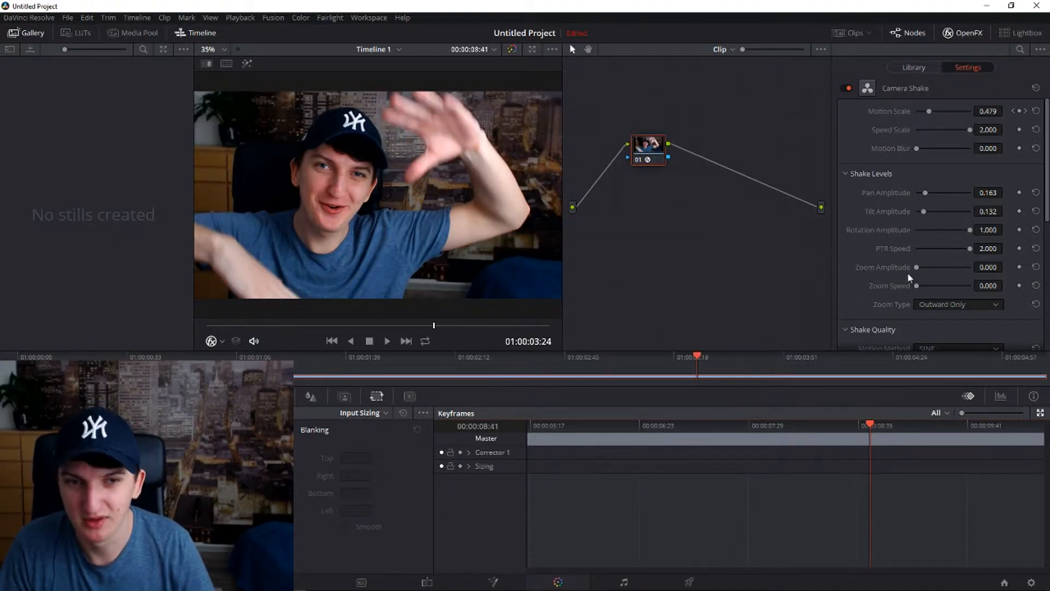
left_click(388, 340)
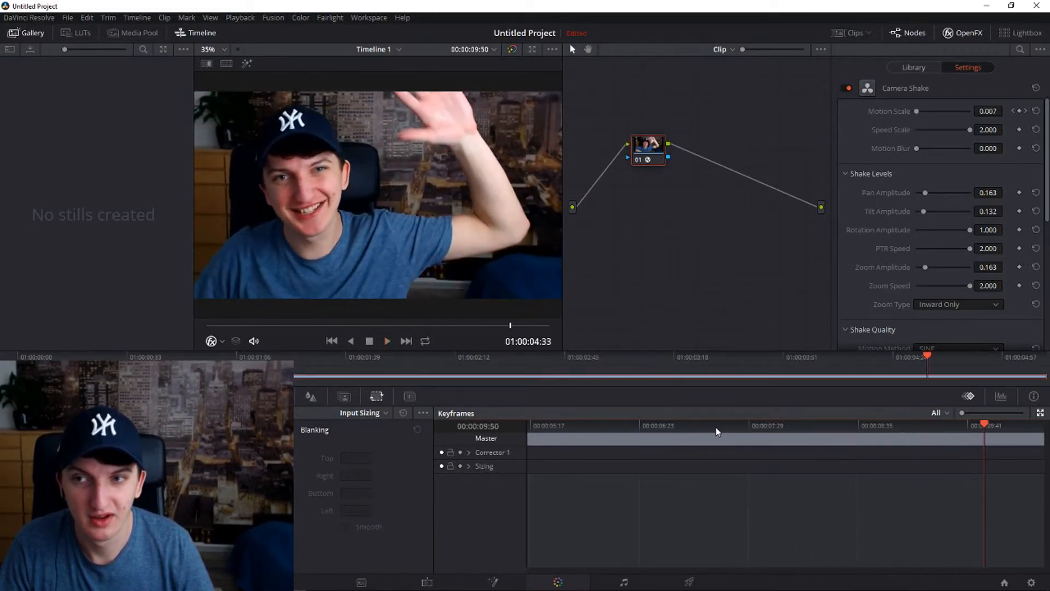
Step: Try Rectified SINE as Motion Method, then switch back to SINE
scroll("down", 3)
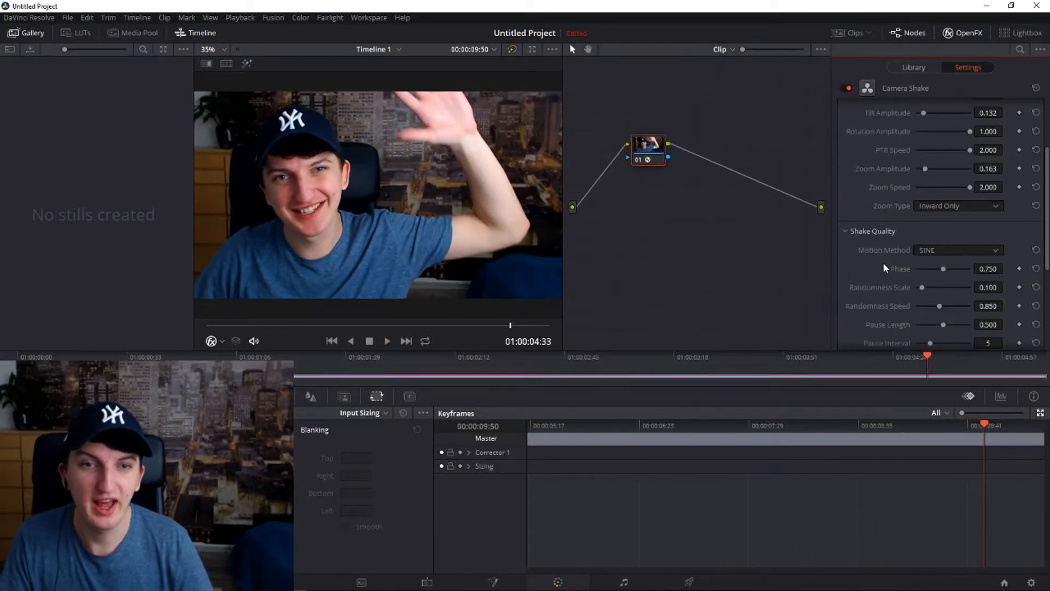
left_click(958, 250)
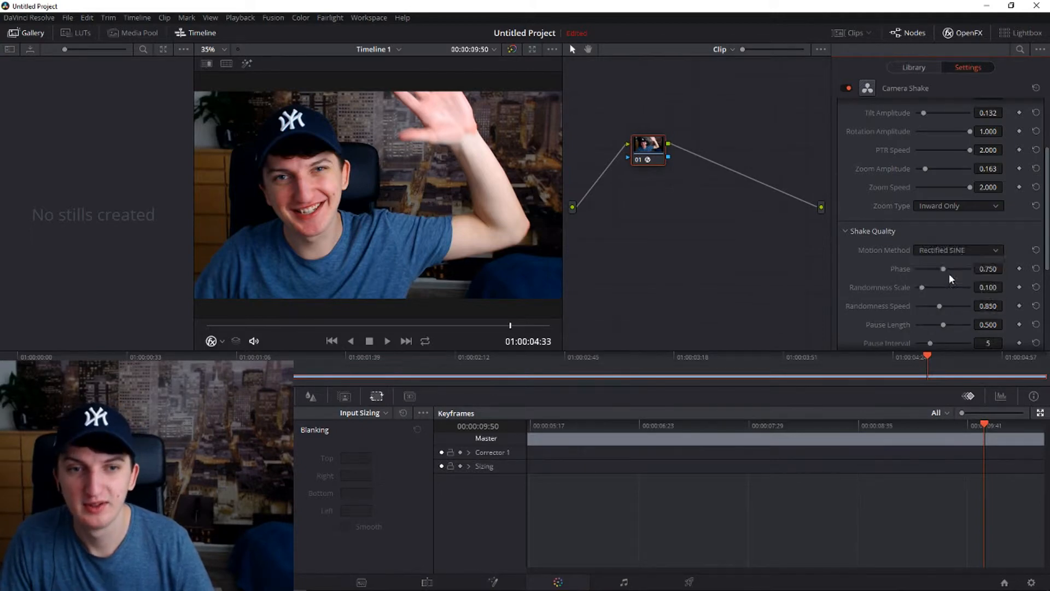
left_click(958, 250)
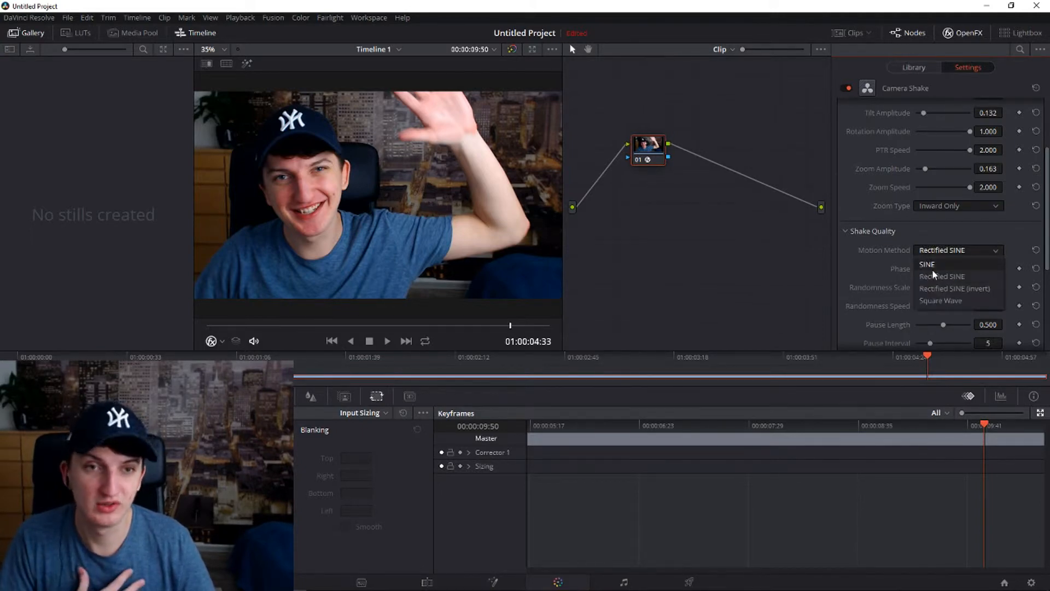
left_click(927, 264)
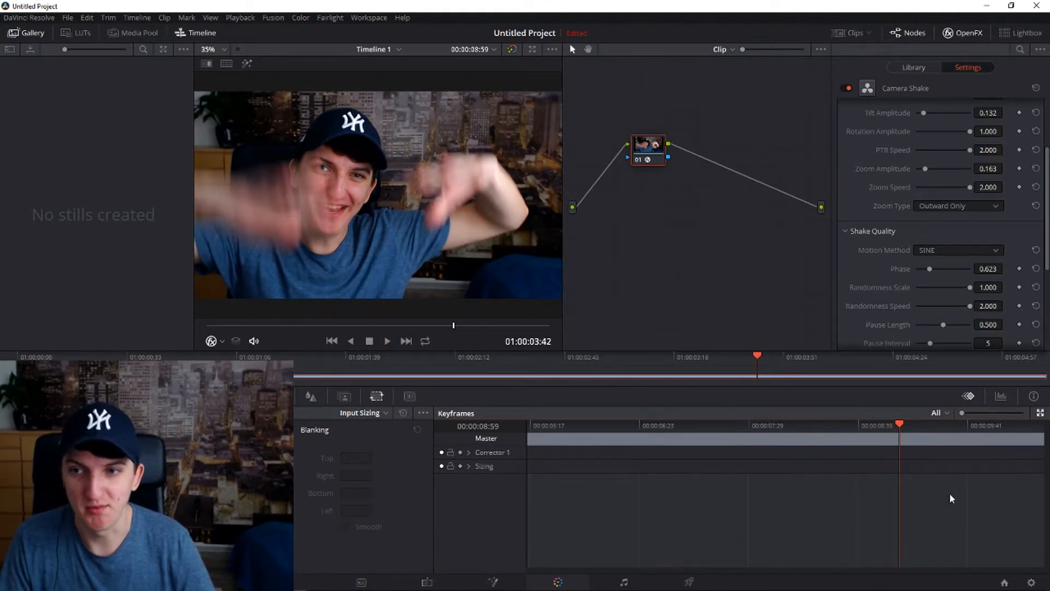
scroll("down", 3)
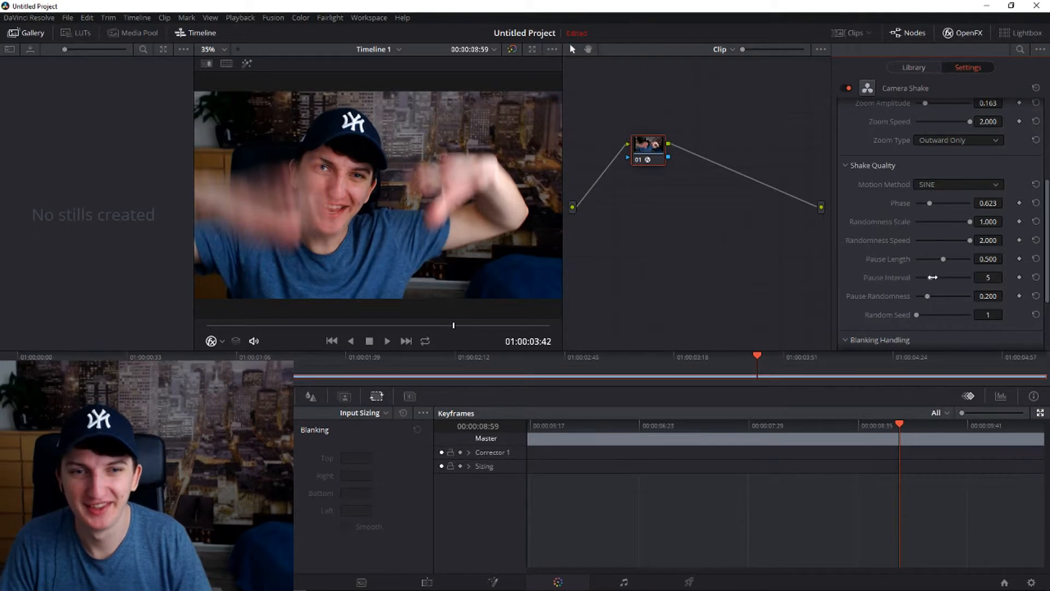
Step: Preview Global Blend at 0 and 1, leaving it at 0
scroll("down", 3)
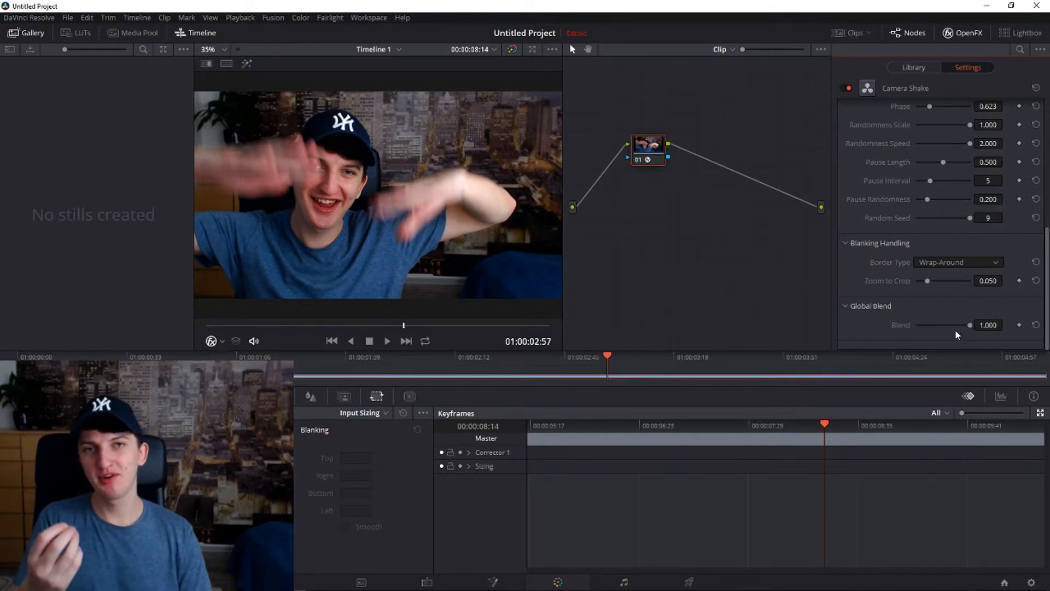
left_click_drag(968, 325, 918, 325)
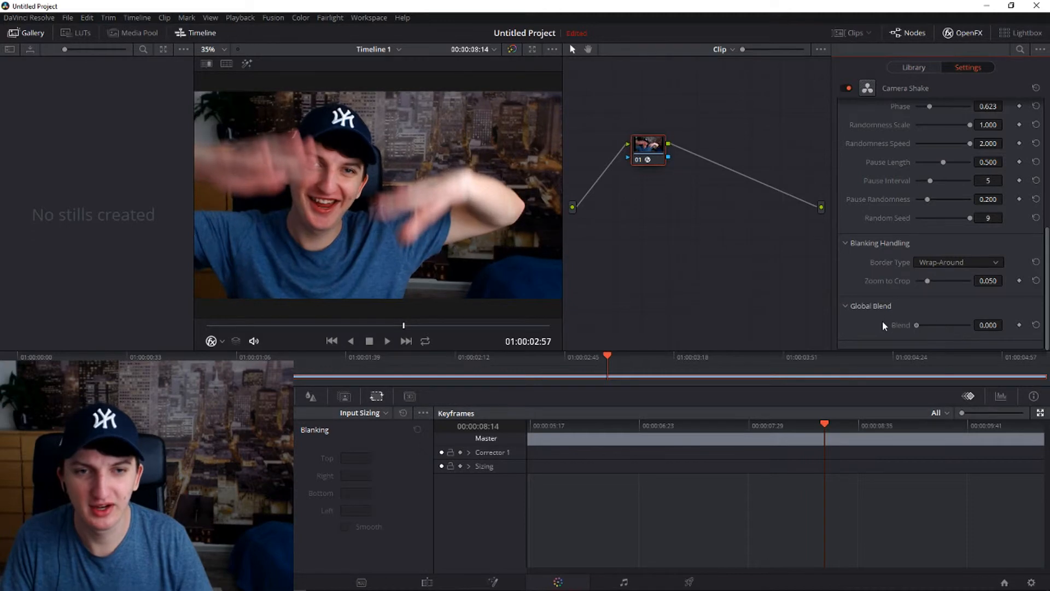
left_click_drag(919, 325, 943, 325)
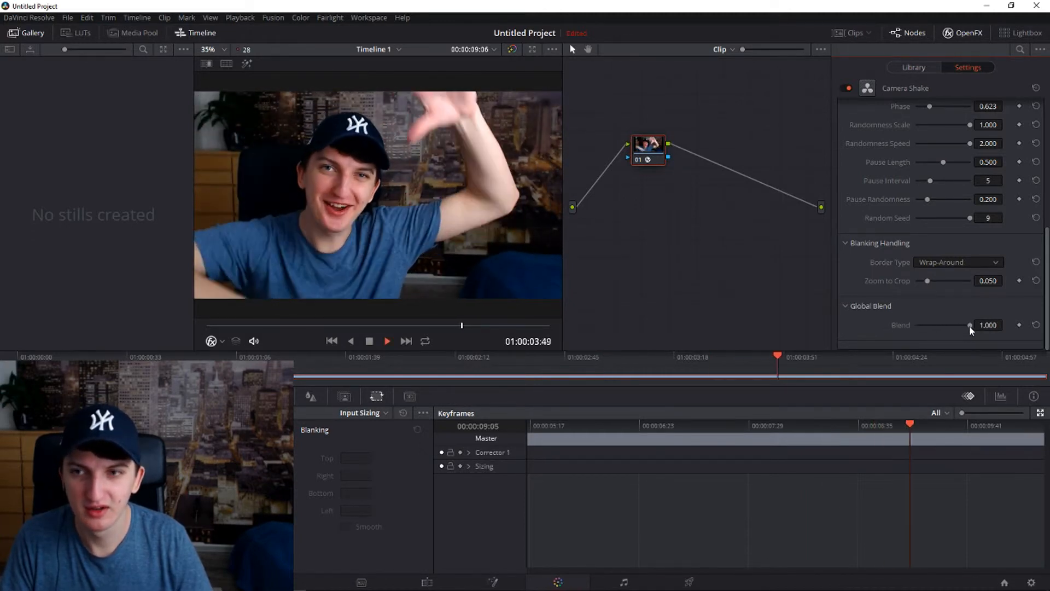
left_click_drag(972, 325, 916, 325)
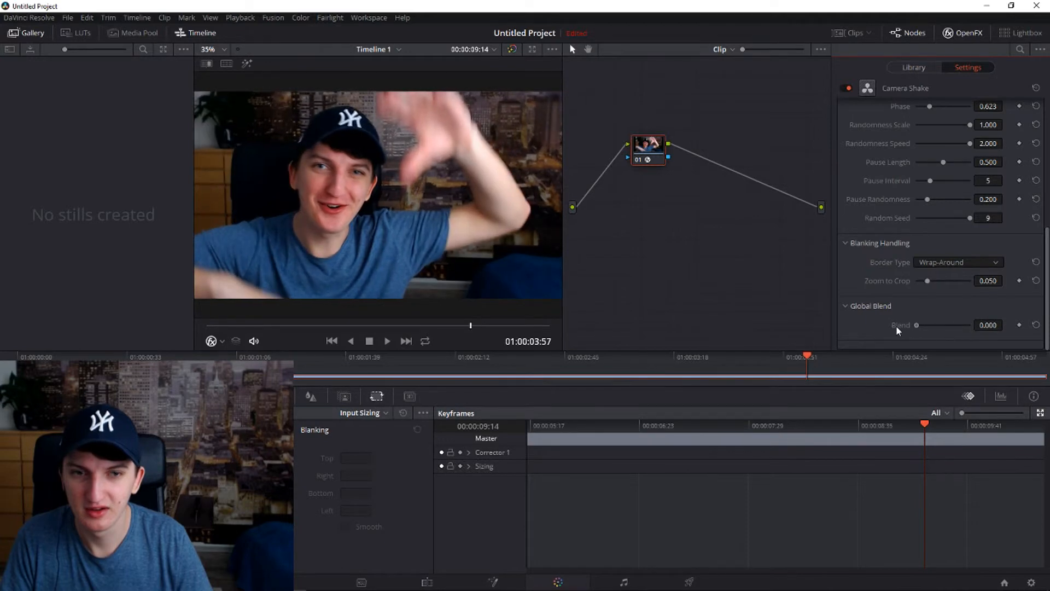
left_click(388, 341)
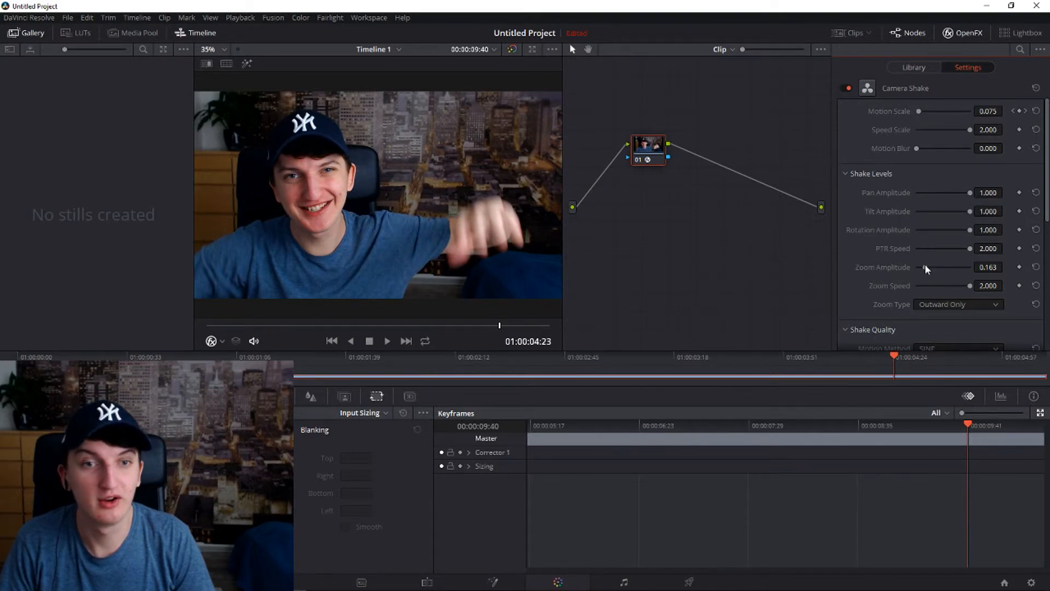
Step: Scroll down to the amplitude, pause and Zoom to Crop sliders in Camera Shake
scroll("down", 3)
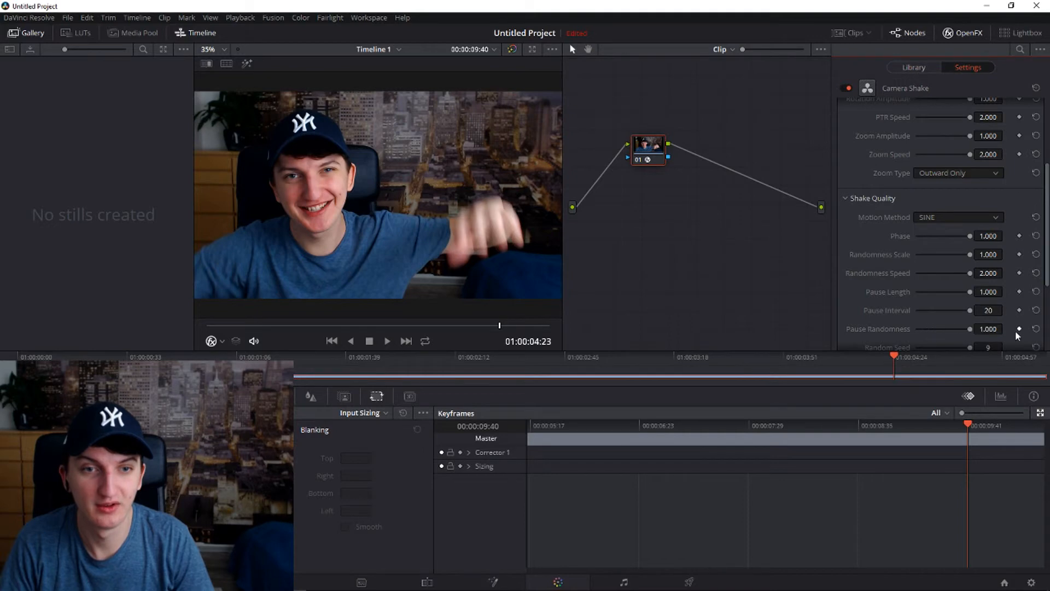
scroll("down", 3)
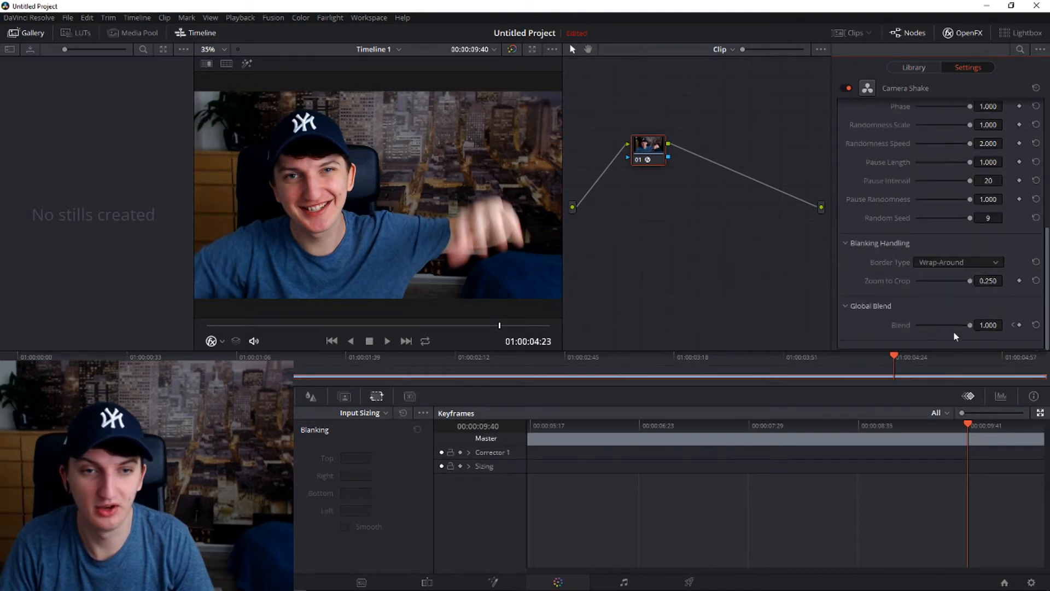